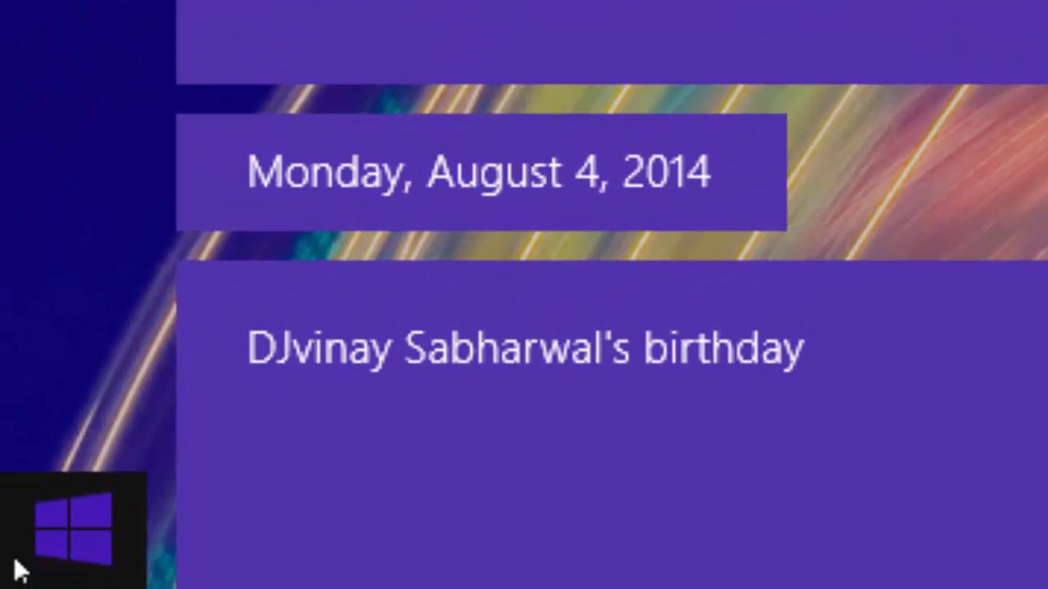
# Step: Snap Bing Weather's Ludhiana forecast beside the Calendar birthday agenda in split screen
pyautogui.click(81, 520)
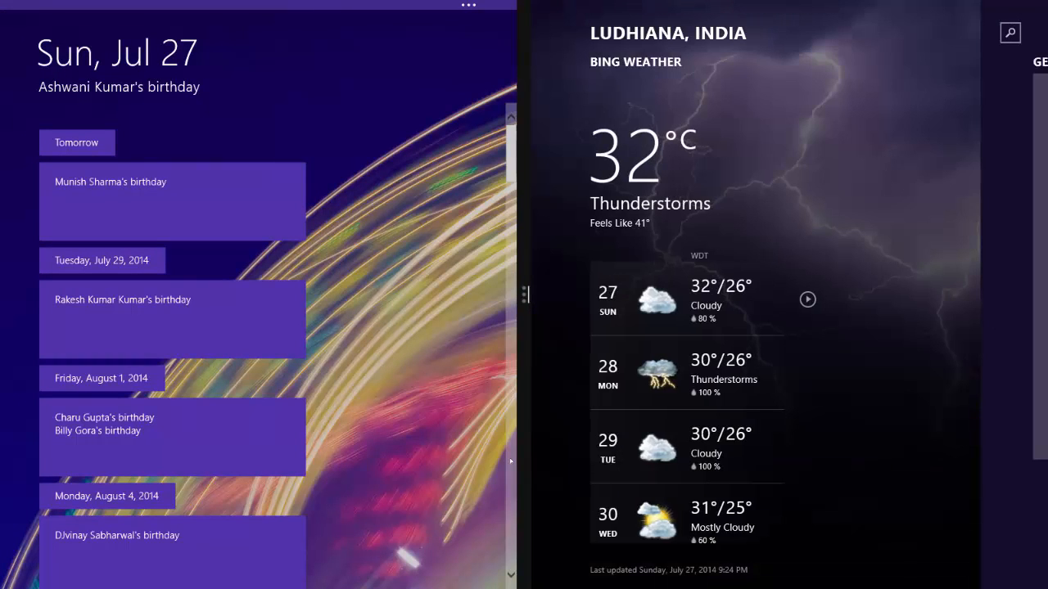
pyautogui.moveTo(458, 448)
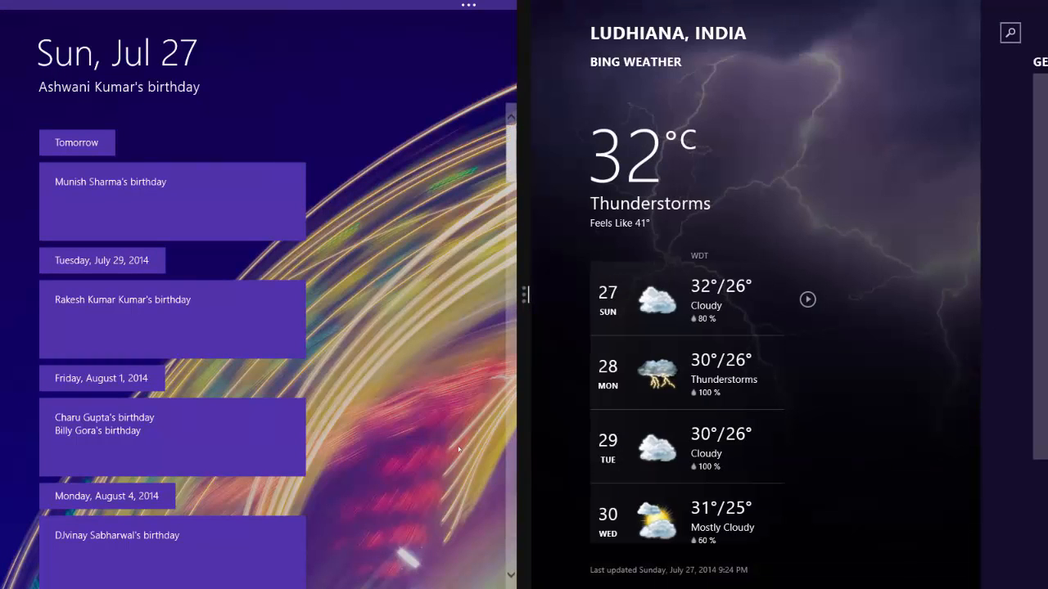